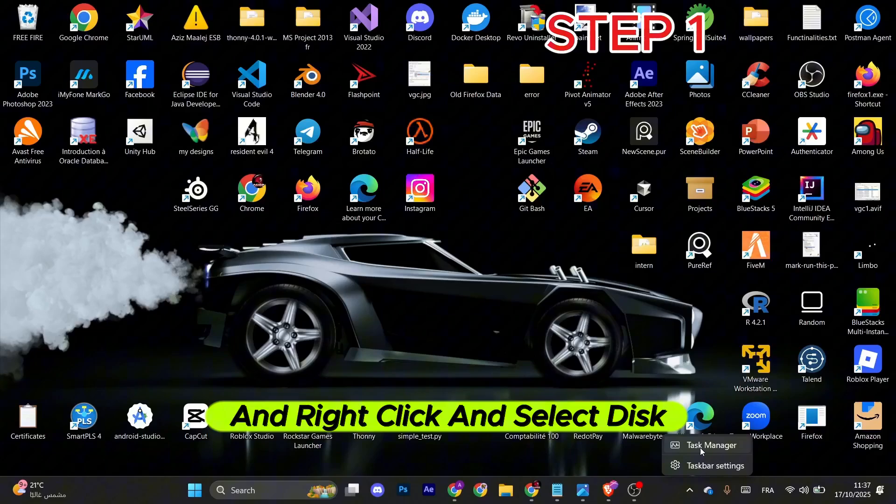
Search Task Manager for 'epic' and bring up EpicGamesLauncher's process options
{"action": "left_click", "coordinate": [705, 445]}
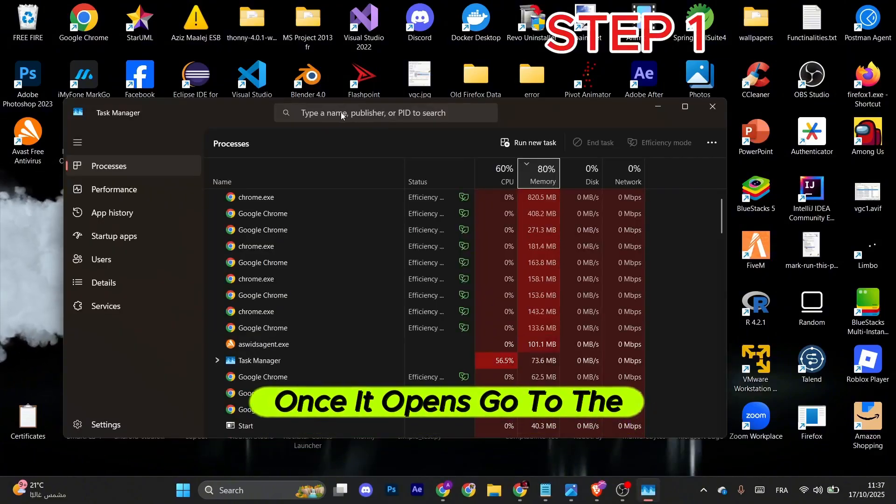
{"action": "type", "text": "e"}
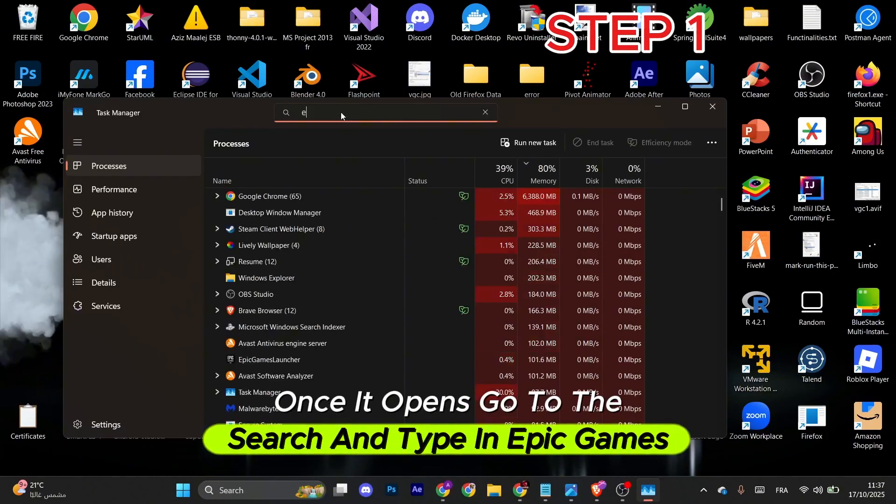
{"action": "type", "text": "pic"}
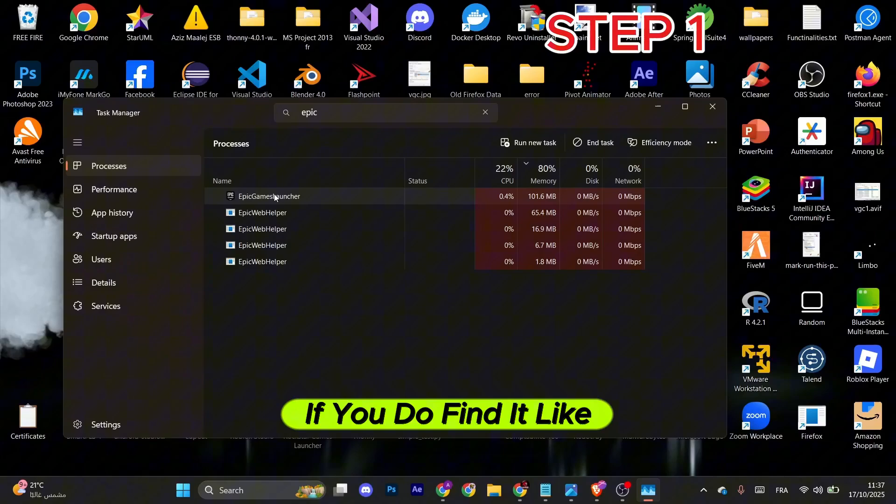
{"action": "right_click", "coordinate": [269, 196]}
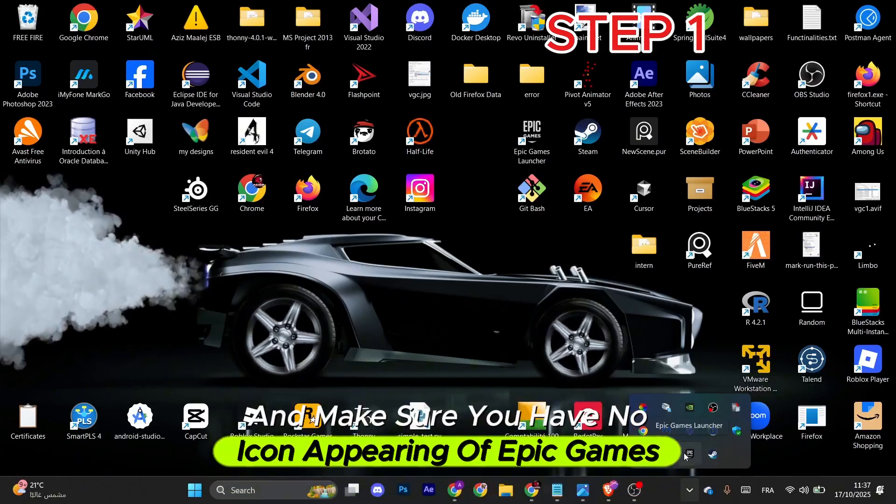
Bring up the background Epic Games Launcher tray icon's options to exit it
{"action": "right_click", "coordinate": [689, 454]}
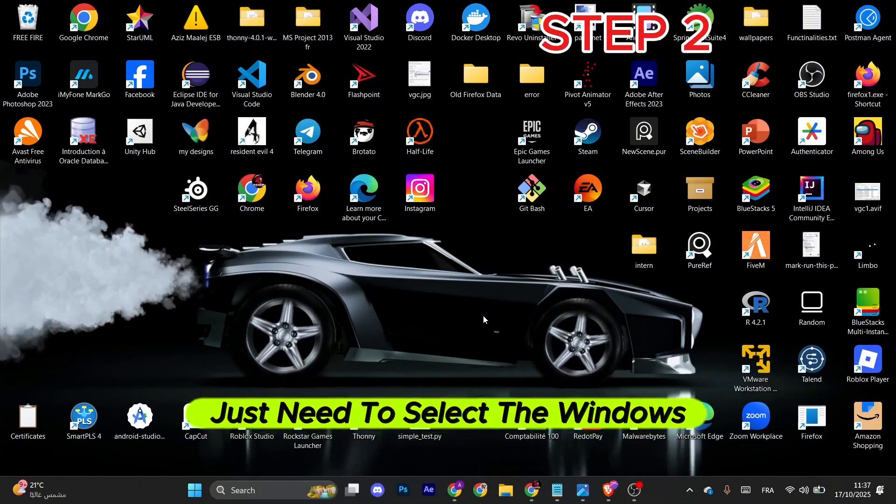
Run %localappdata% from the Run box to open AppData Local
{"action": "key", "text": "Win+r"}
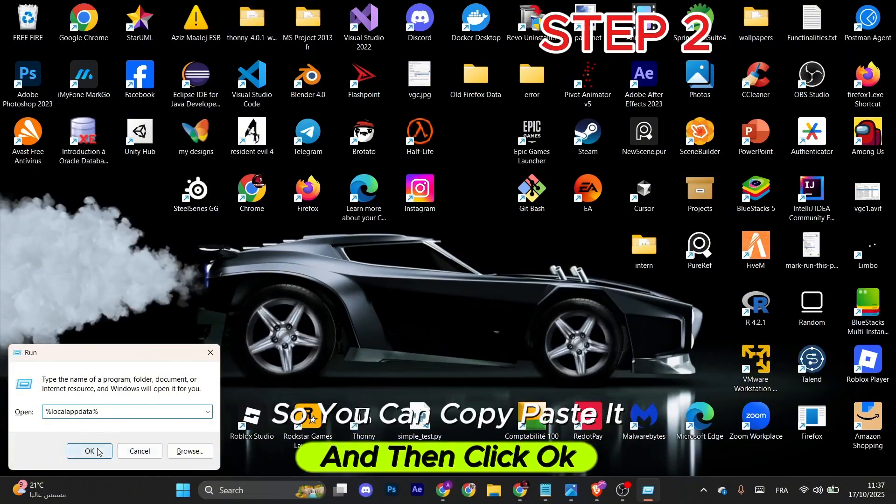
{"action": "left_click", "coordinate": [88, 451]}
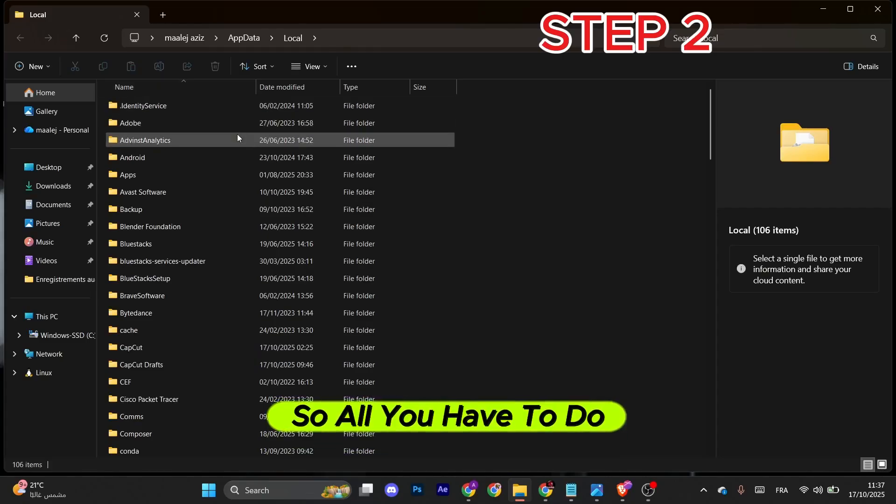
Navigate to EpicGamesLauncher > Saved and bring up webcache_4430's options to delete it
{"action": "left_click", "coordinate": [142, 295]}
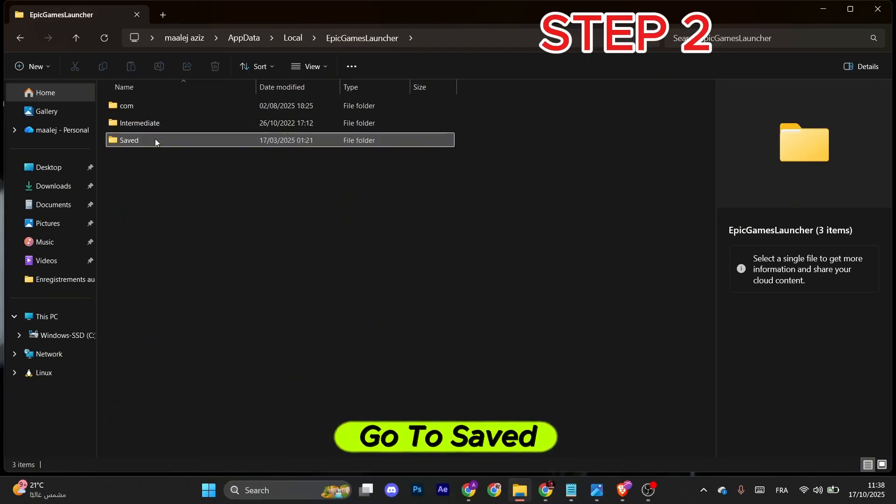
{"action": "double_click", "coordinate": [128, 140]}
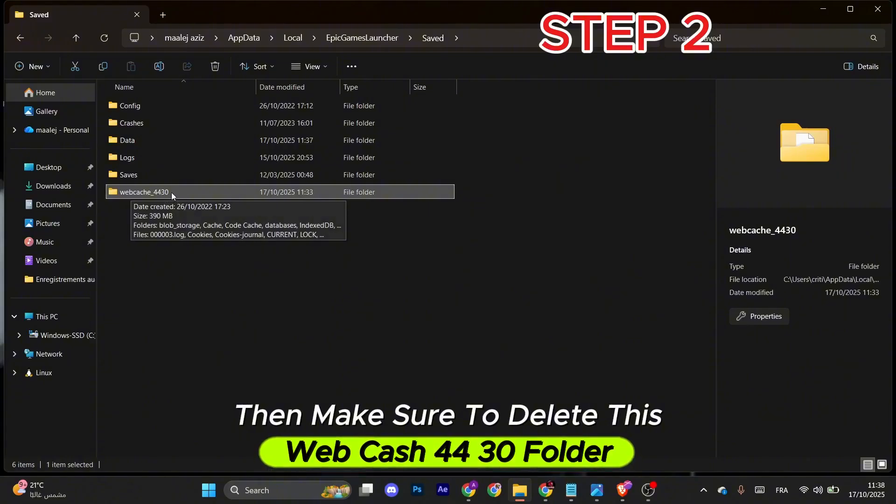
{"action": "right_click", "coordinate": [143, 191]}
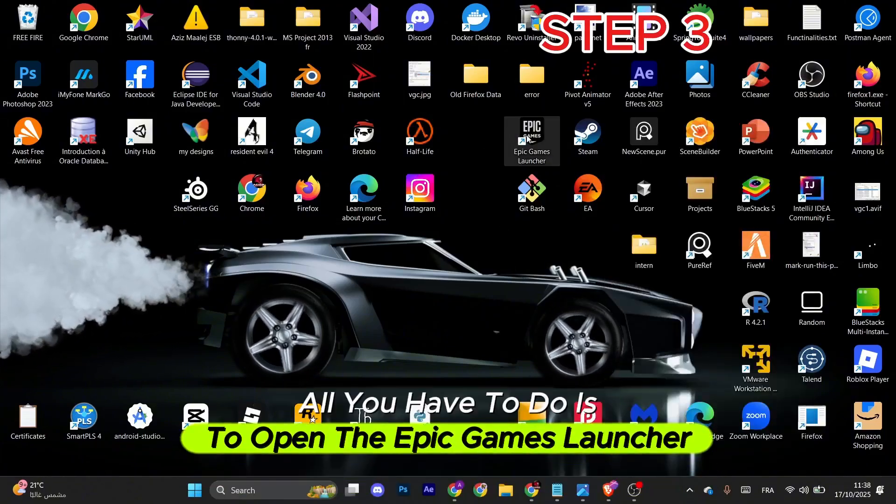
Relaunch Epic Games Launcher from the desktop shortcut and view the Library
{"action": "double_click", "coordinate": [530, 132]}
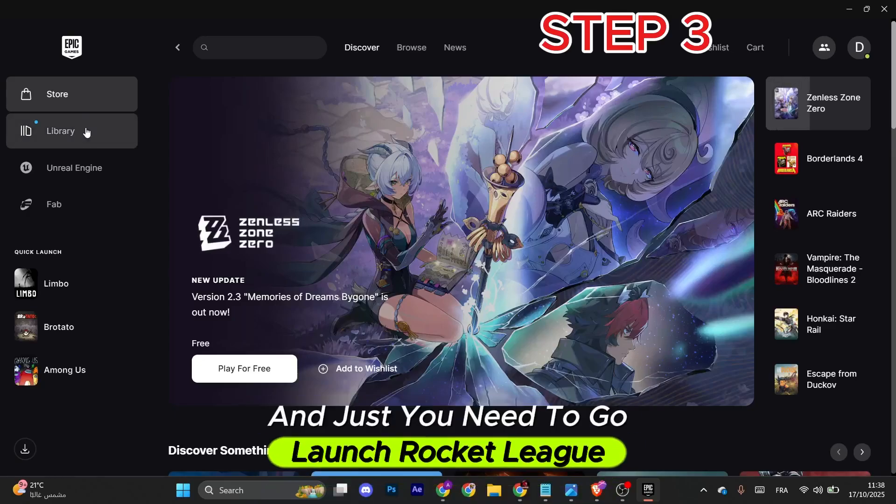
{"action": "left_click", "coordinate": [60, 130]}
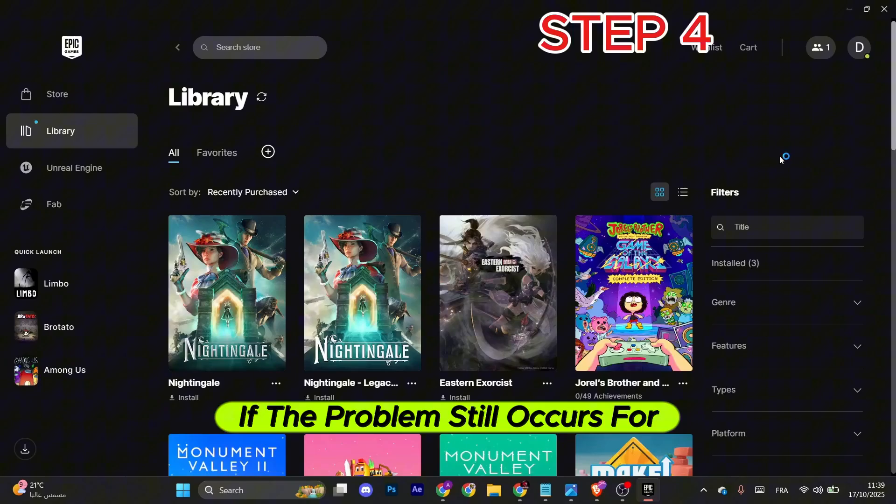
Filter the library with 'rock' and open Limbo's Manage panel via its menu
{"action": "type", "text": "rock"}
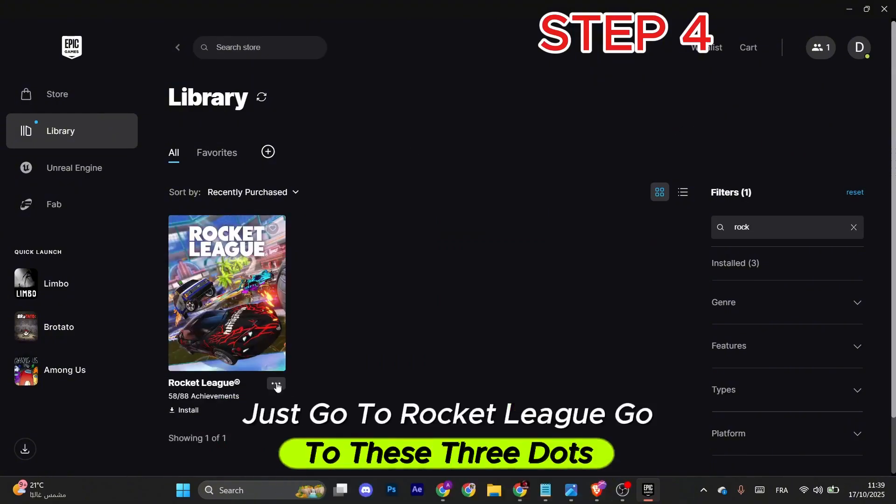
{"action": "left_click", "coordinate": [276, 384]}
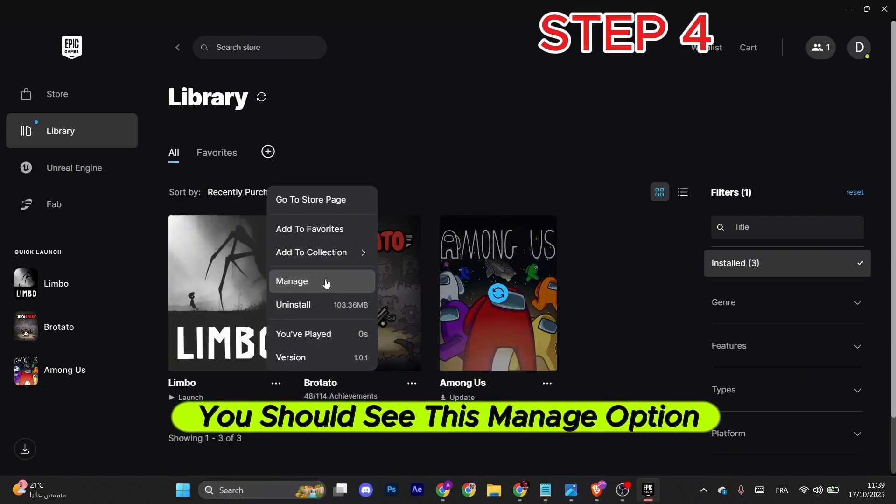
{"action": "left_click", "coordinate": [292, 281]}
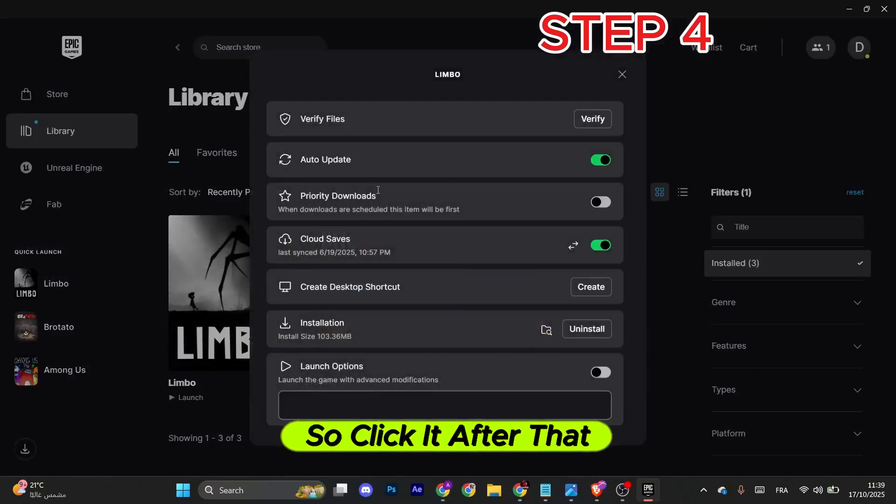